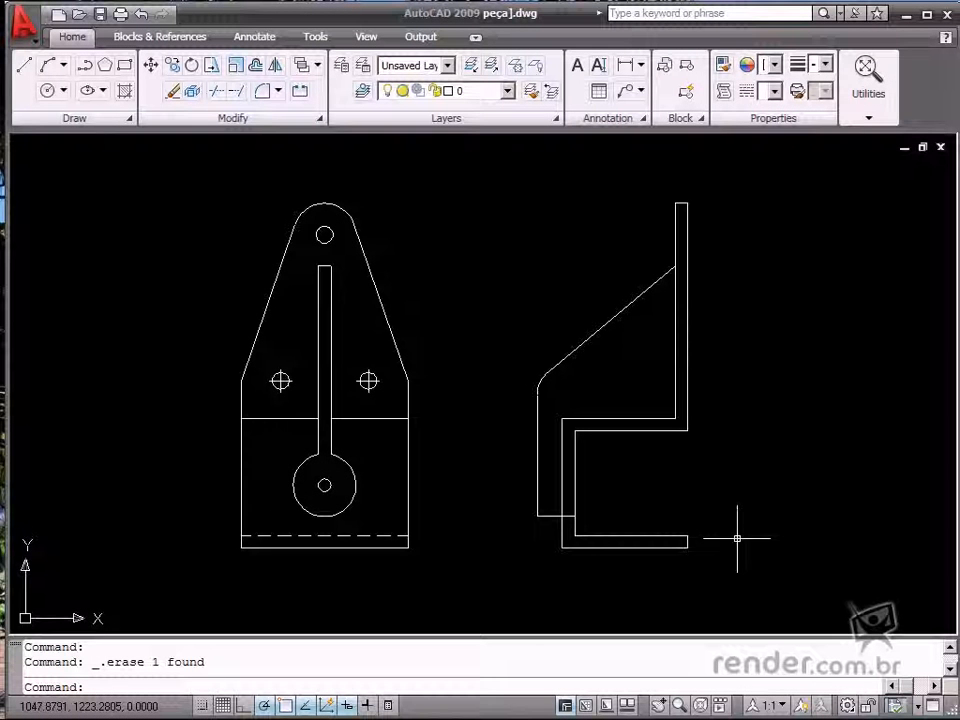
pyautogui.moveTo(584, 580)
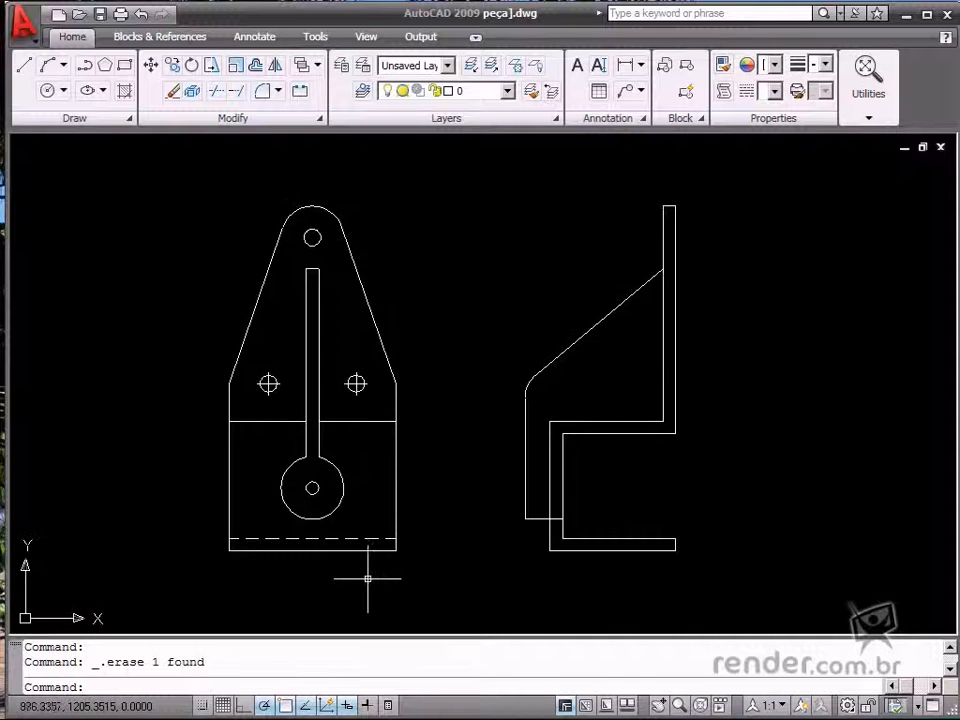
pyautogui.moveTo(690, 590)
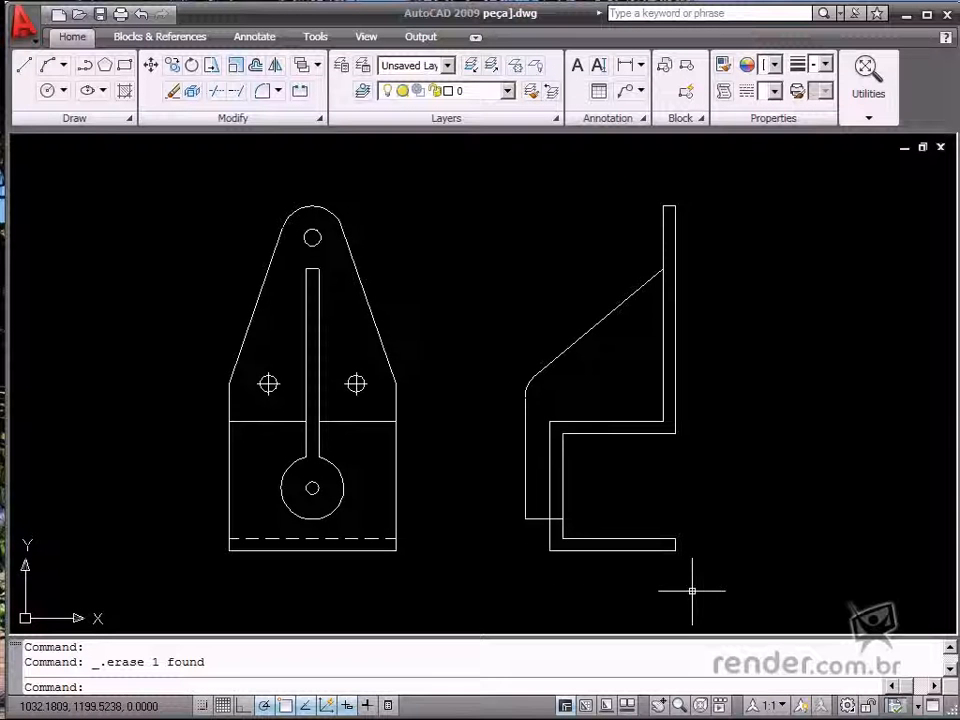
pyautogui.moveTo(688, 590)
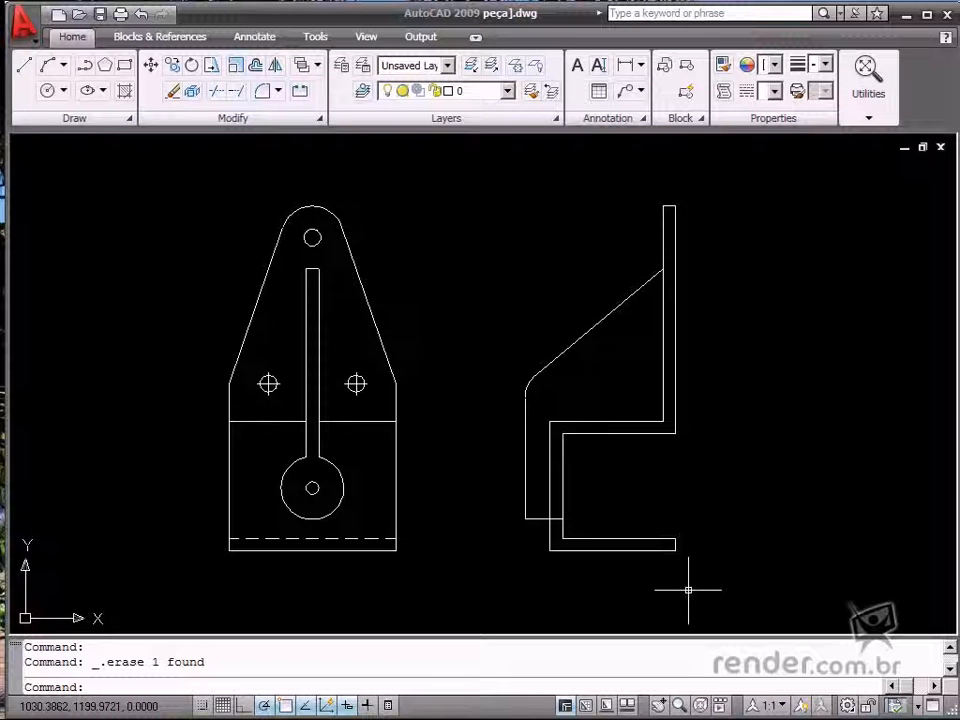
pyautogui.moveTo(156, 344)
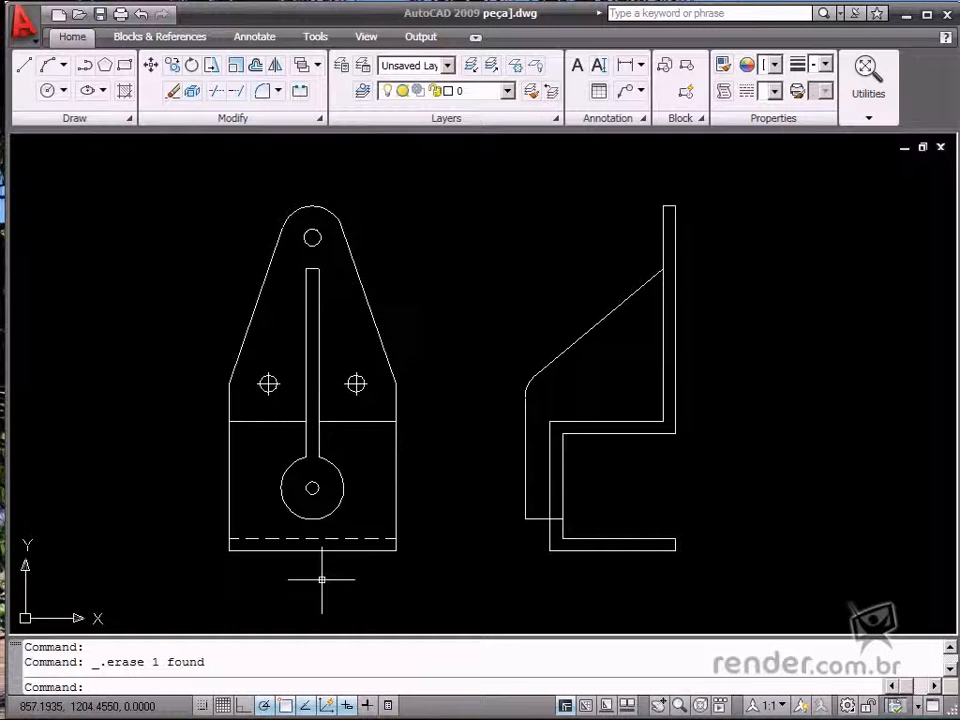
pyautogui.moveTo(486, 508)
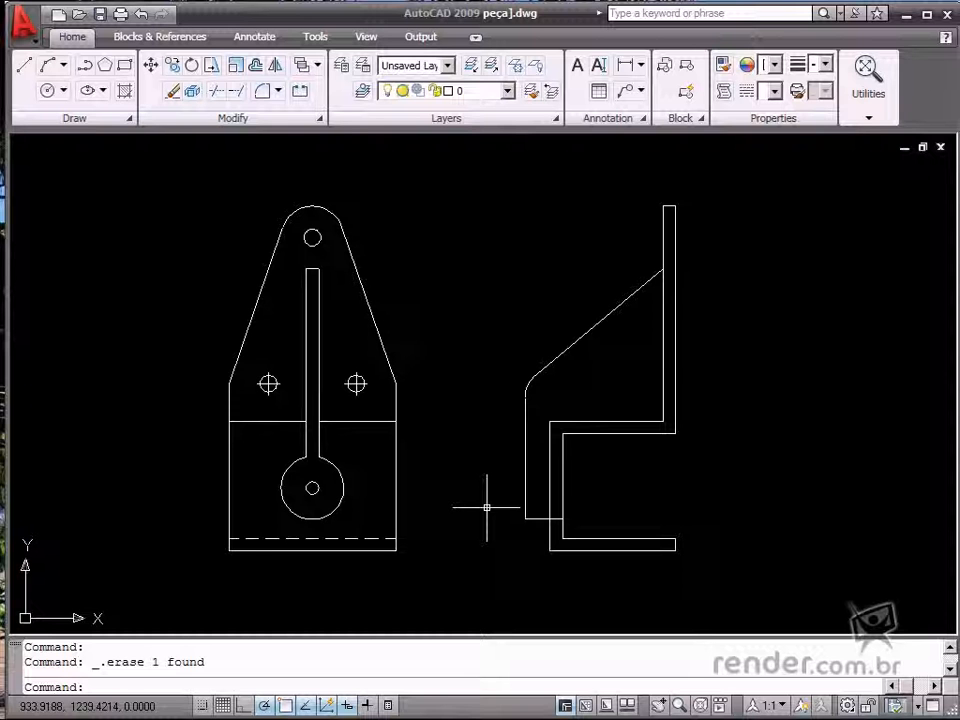
pyautogui.moveTo(430, 562)
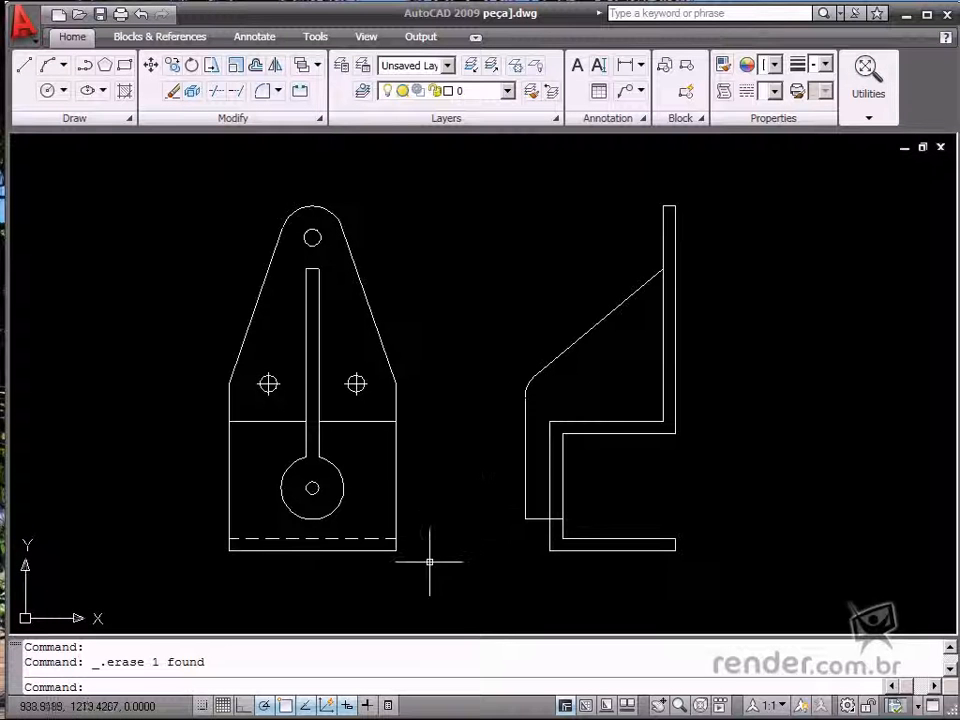
pyautogui.moveTo(224, 560)
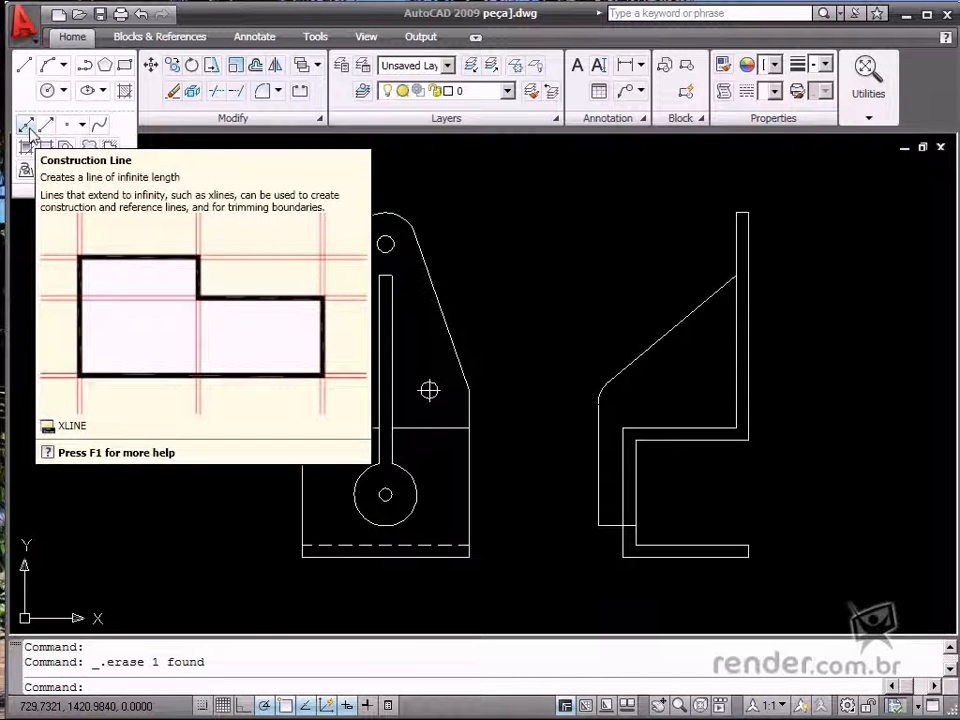
pyautogui.moveTo(48, 136)
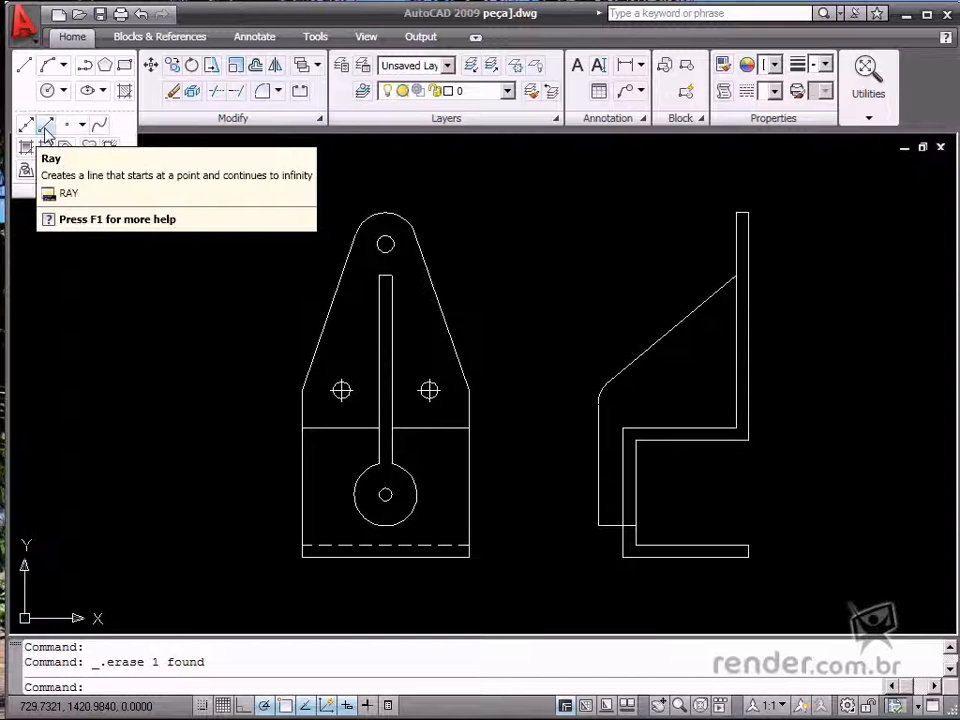
pyautogui.moveTo(28, 148)
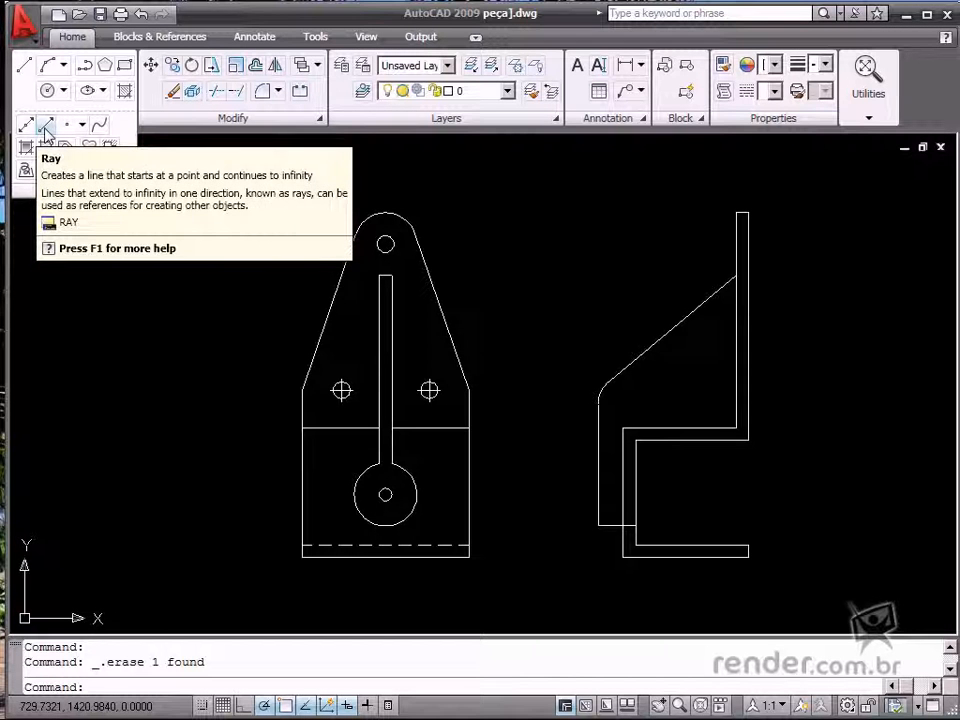
pyautogui.moveTo(28, 124)
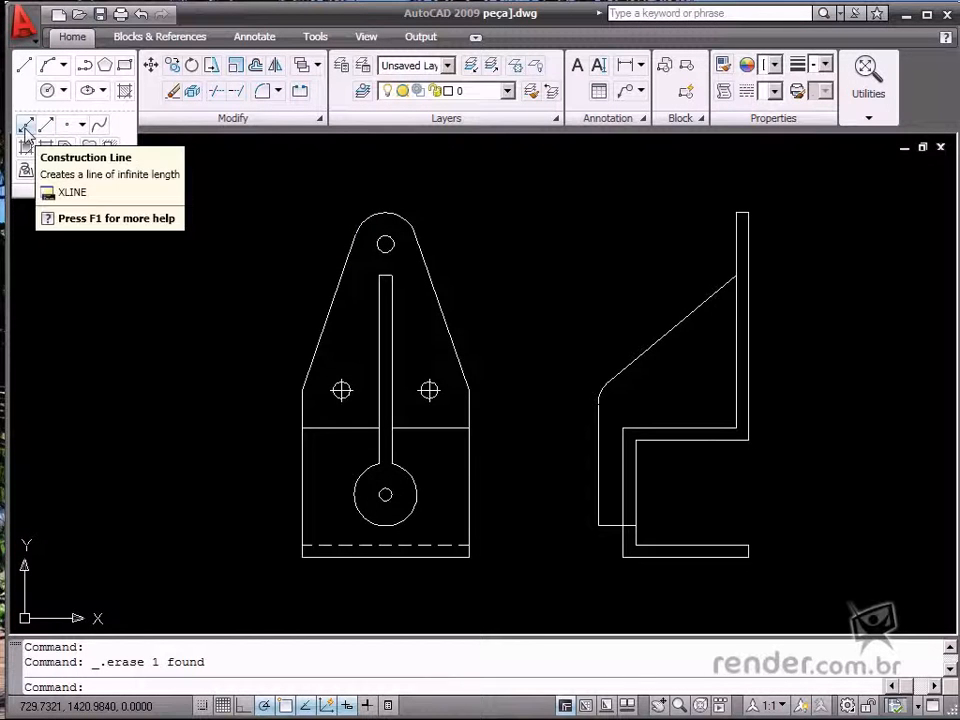
# Begin a horizontal construction line from the top hole of the front view.
pyautogui.click(24, 124)
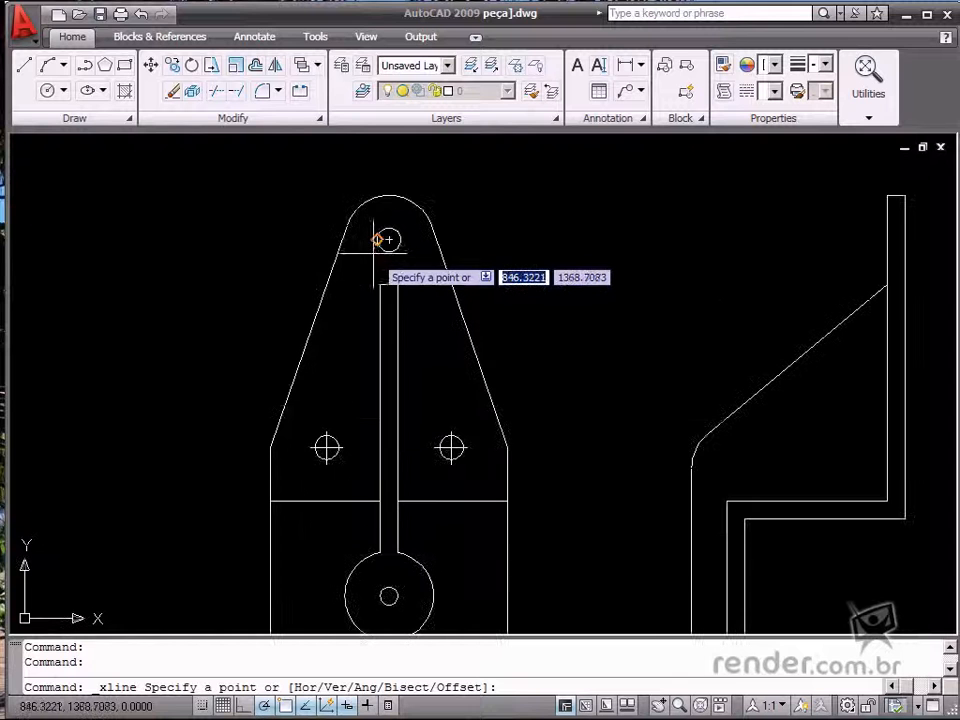
pyautogui.click(388, 240)
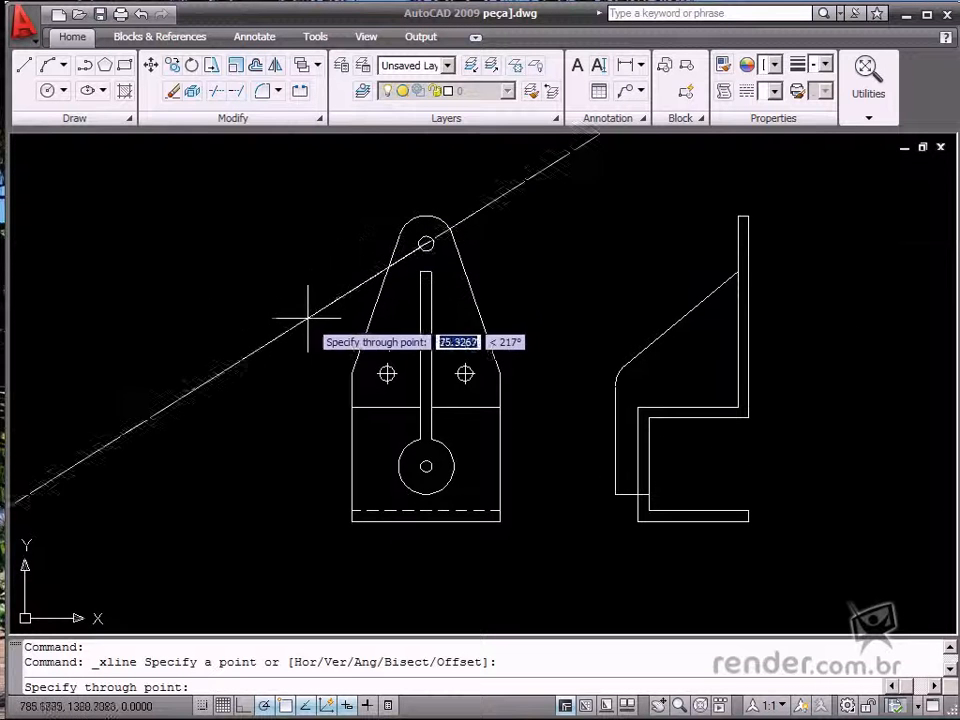
pyautogui.moveTo(472, 204)
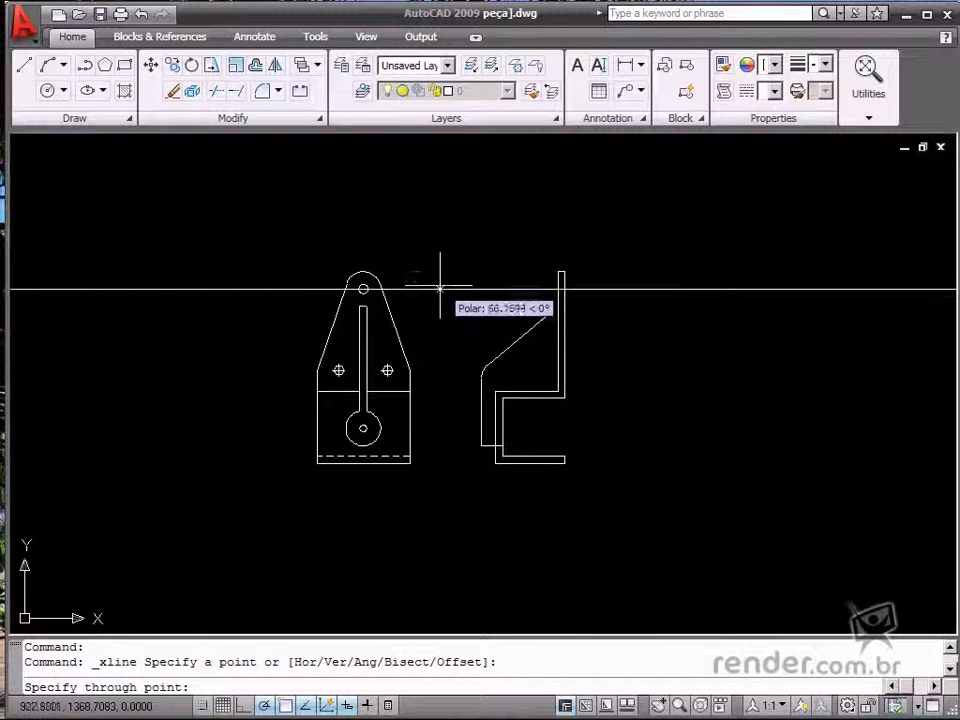
pyautogui.moveTo(420, 288)
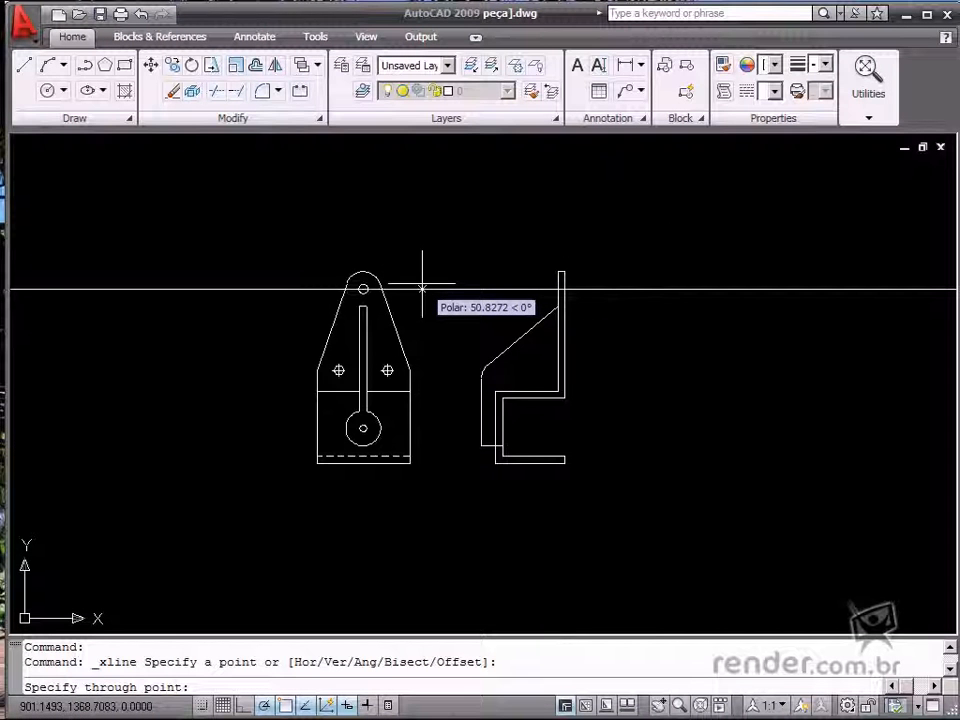
pyautogui.moveTo(424, 288)
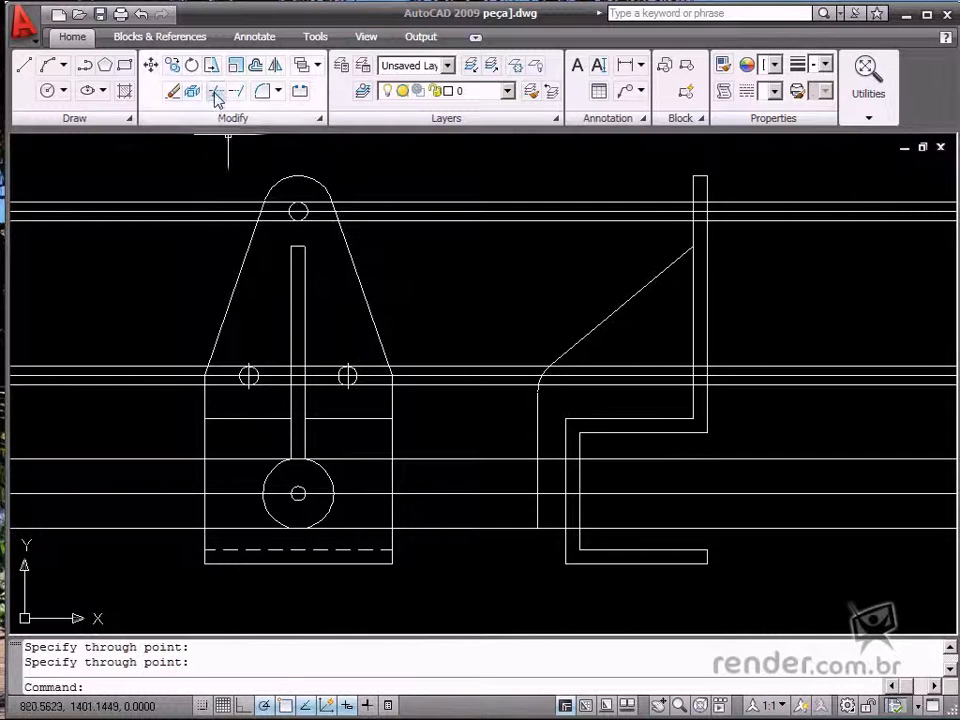
# Trim away the excess construction-line lengths around the two views.
pyautogui.click(216, 92)
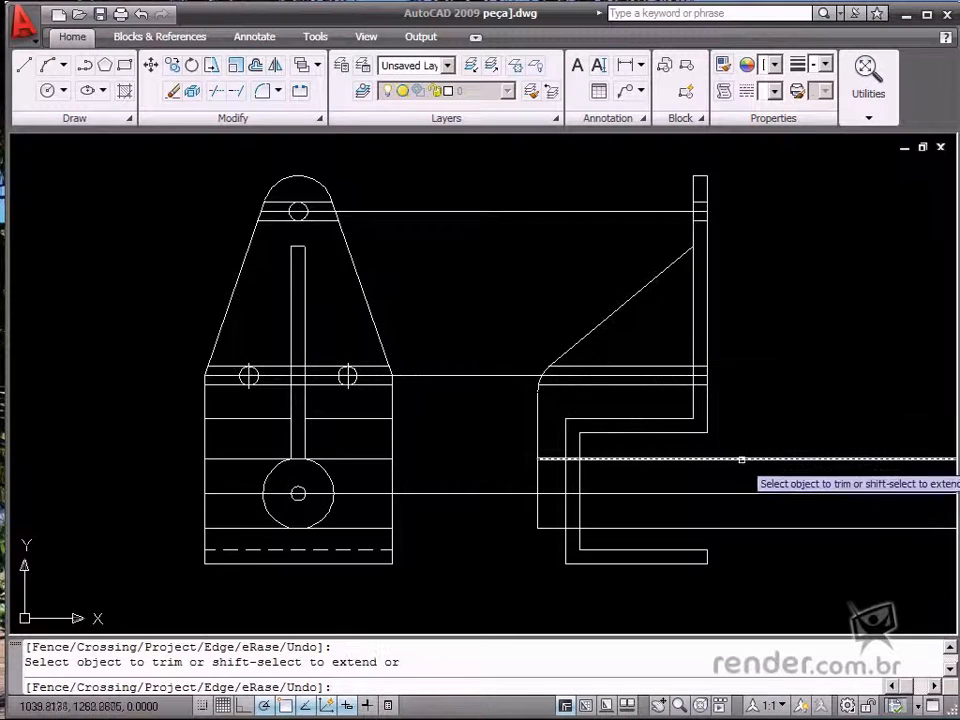
pyautogui.click(740, 460)
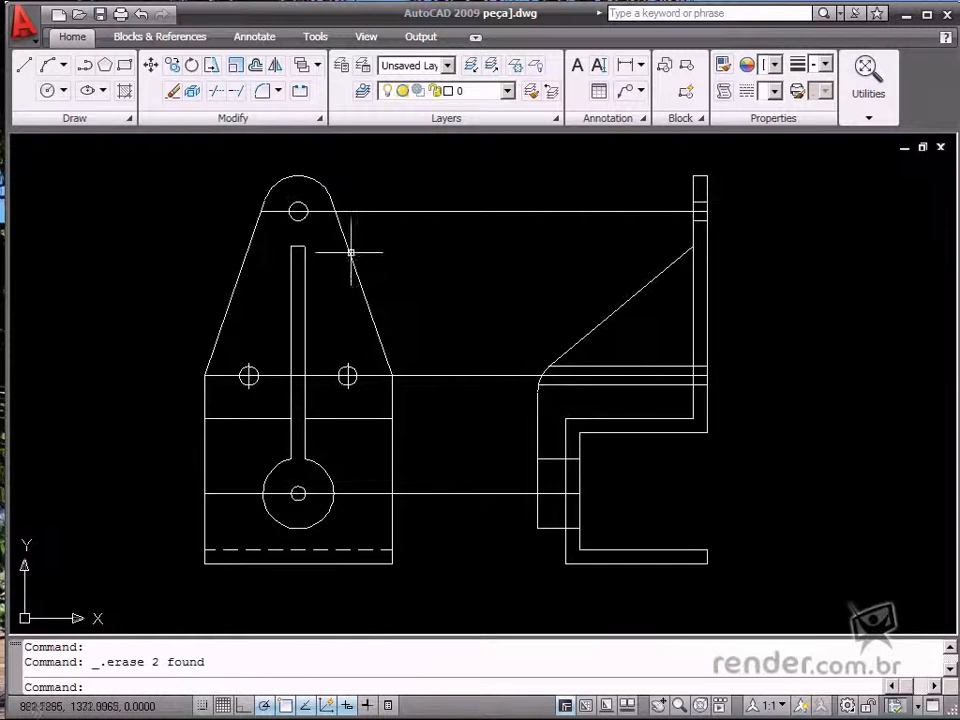
pyautogui.moveTo(524, 298)
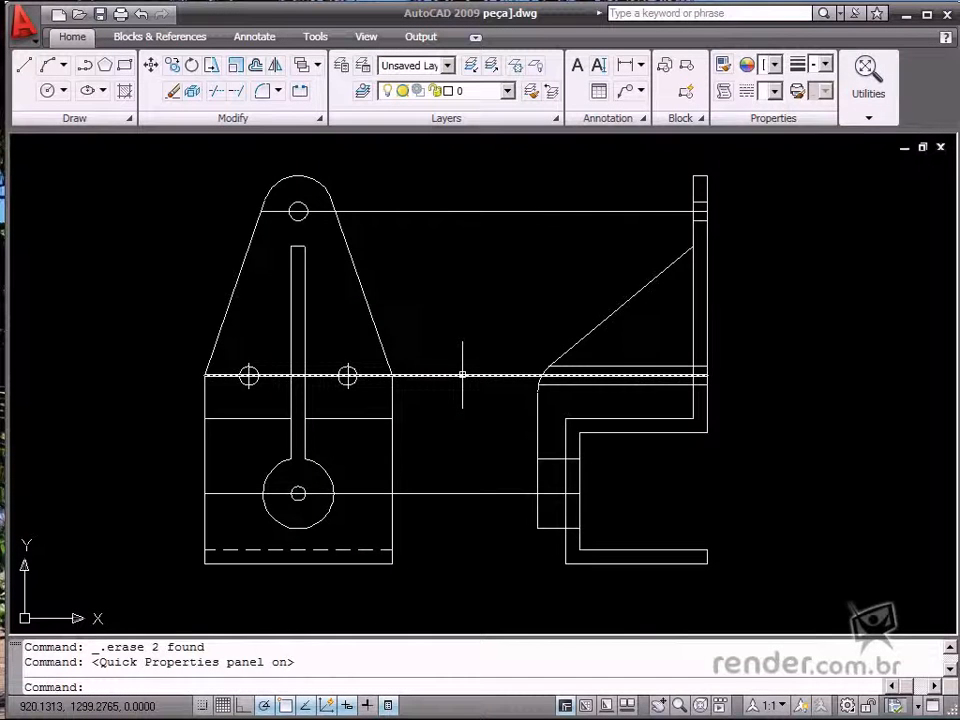
# Put the three horizontal lines through the hole centers on the centro layer as dashed center lines.
pyautogui.click(456, 376)
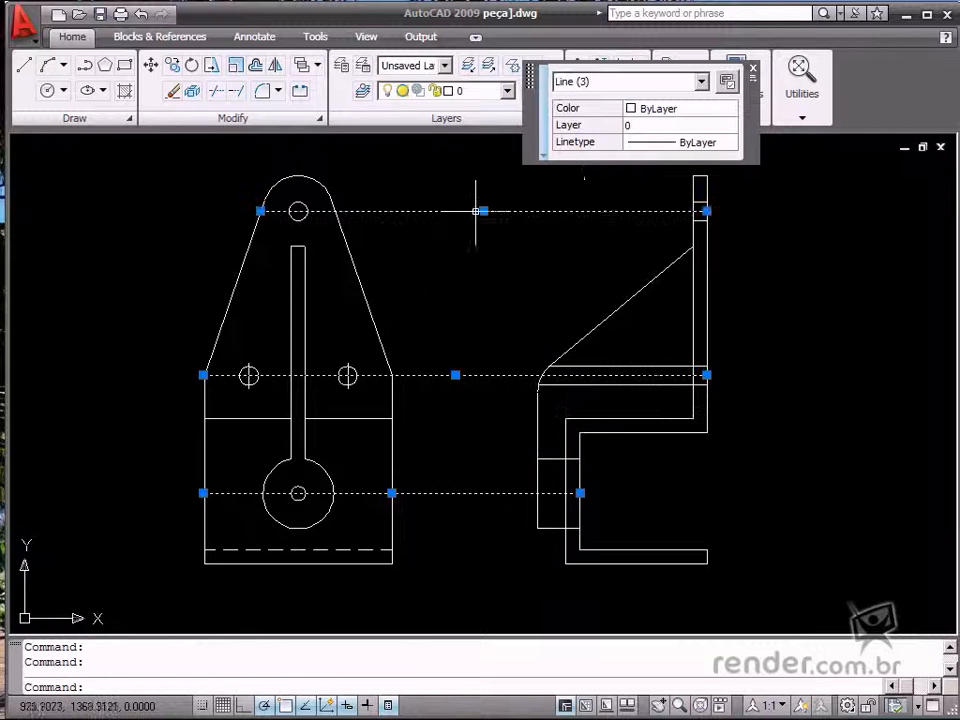
pyautogui.click(700, 82)
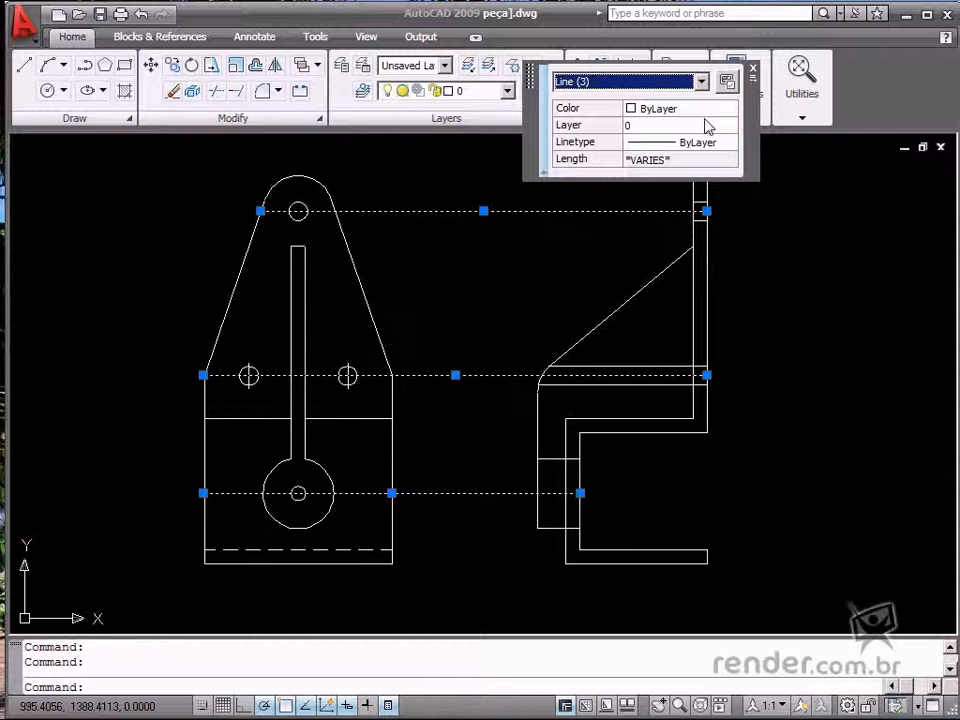
pyautogui.click(730, 124)
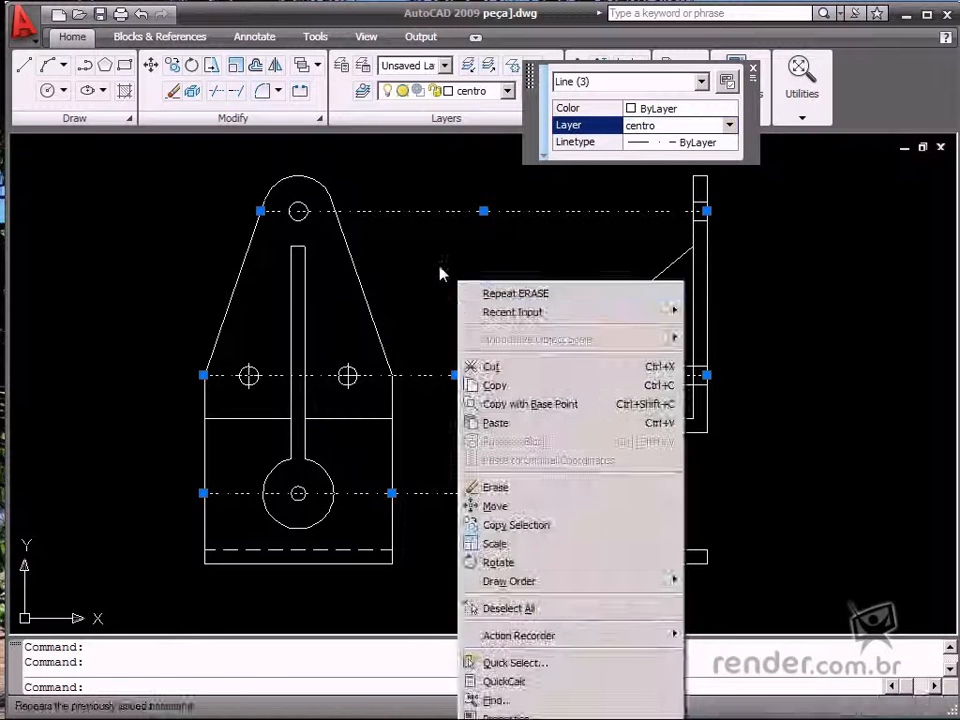
pyautogui.press('Escape')
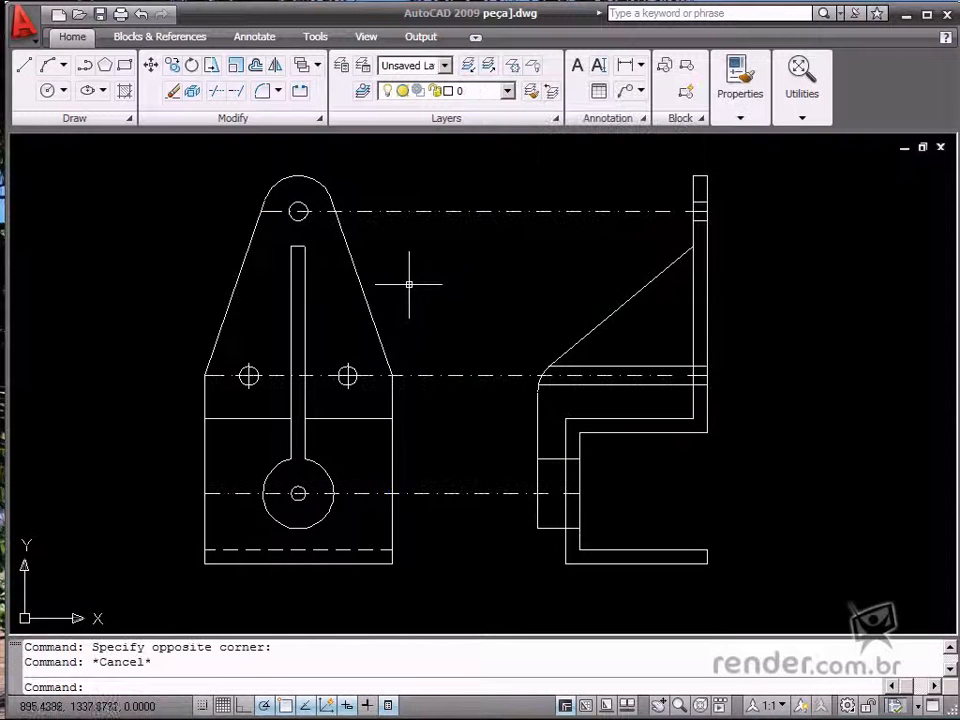
pyautogui.moveTo(388, 624)
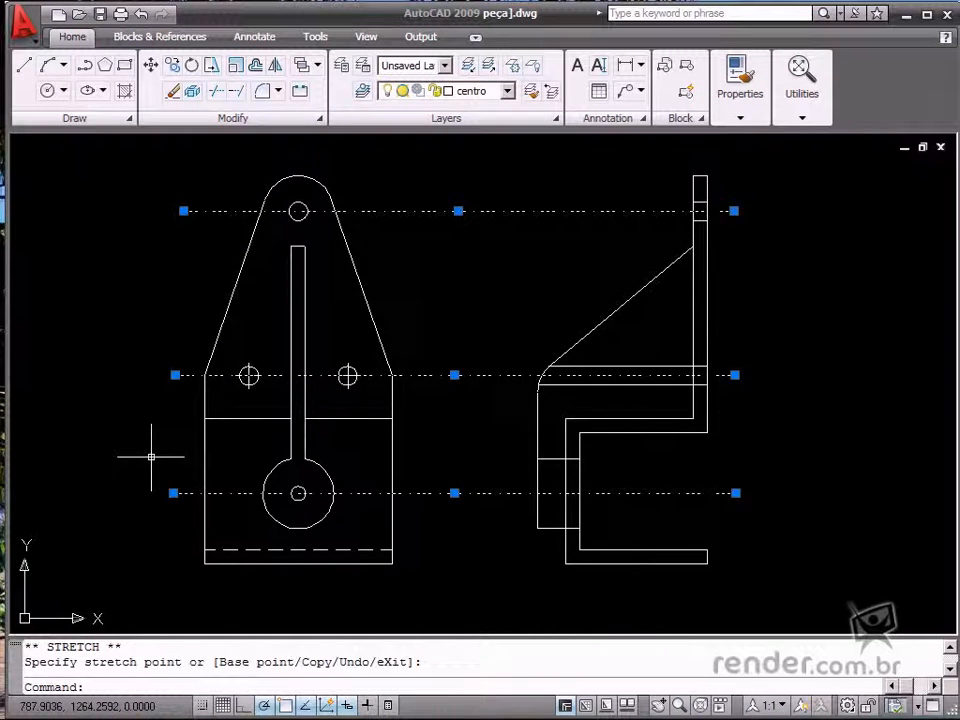
# Start a vertical ray at the top quadrant of the upper hole.
pyautogui.press('Escape')
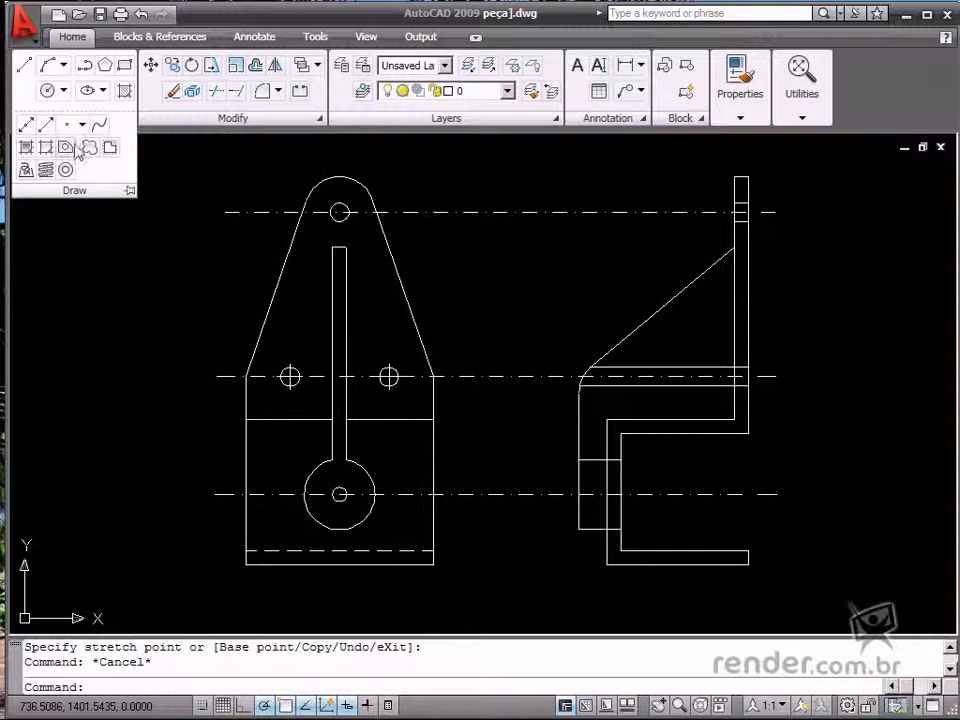
pyautogui.moveTo(44, 124)
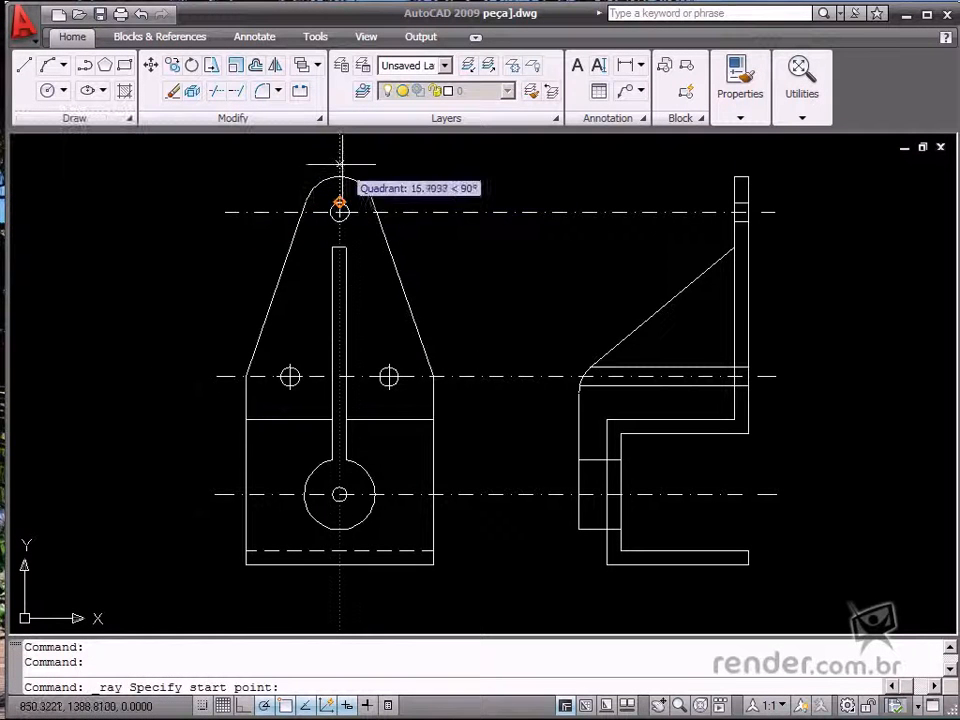
pyautogui.click(340, 210)
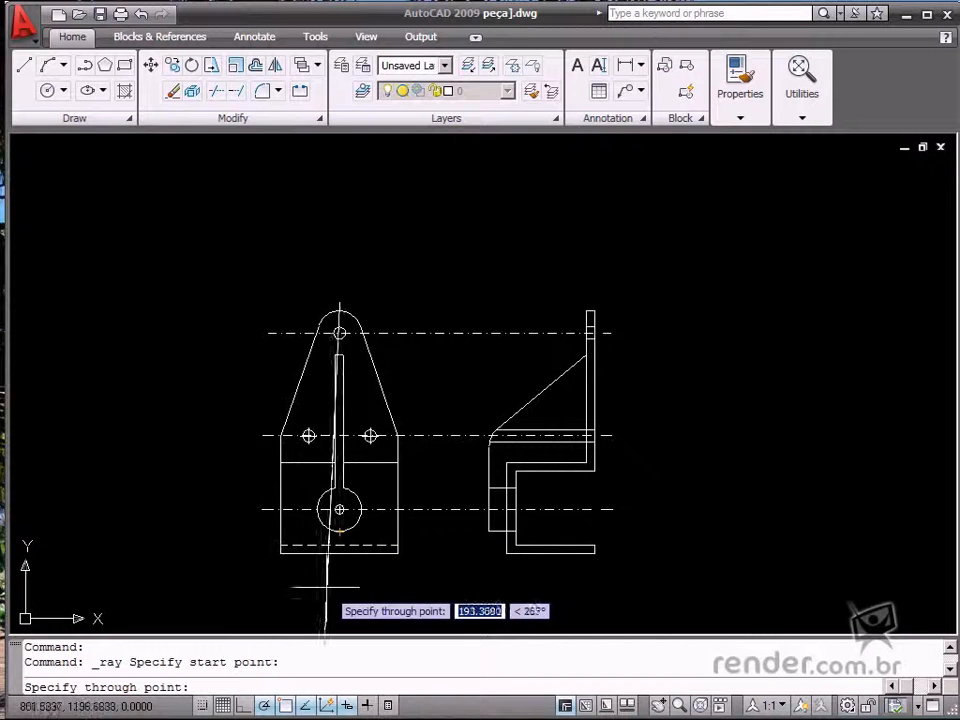
pyautogui.moveTo(340, 530)
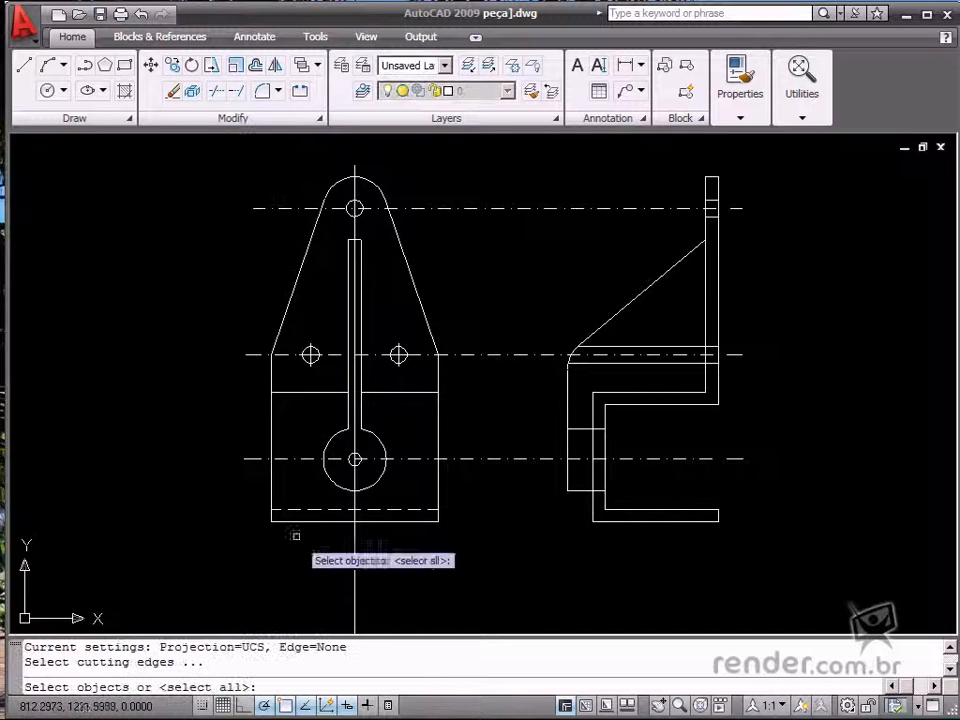
# Trim the vertical ray using all objects as edges and move it to the centro layer.
pyautogui.rightClick(356, 560)
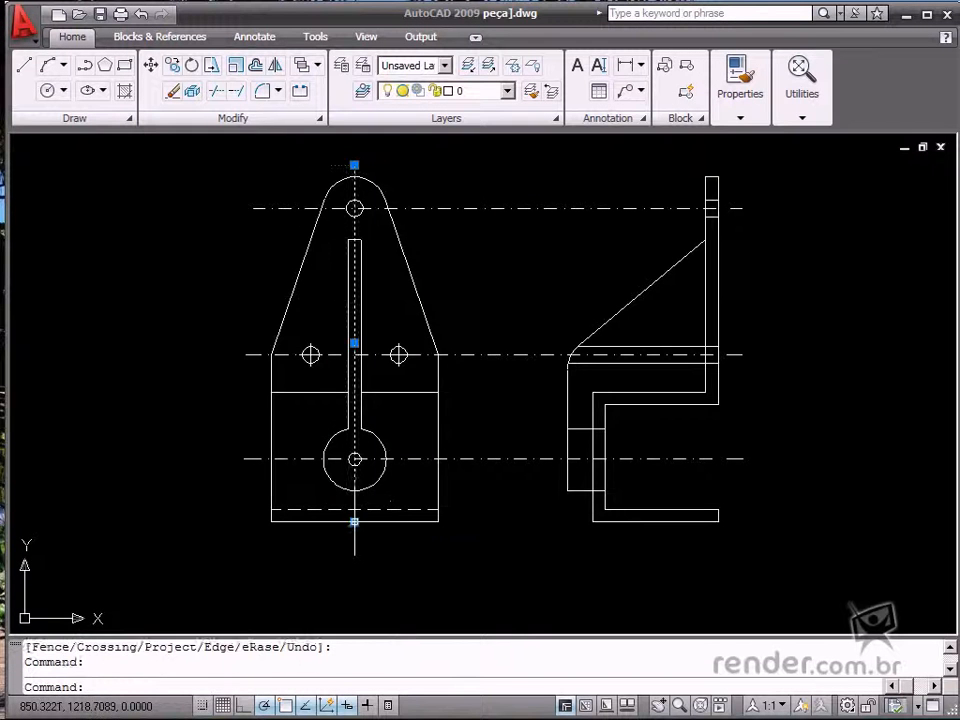
pyautogui.click(354, 520)
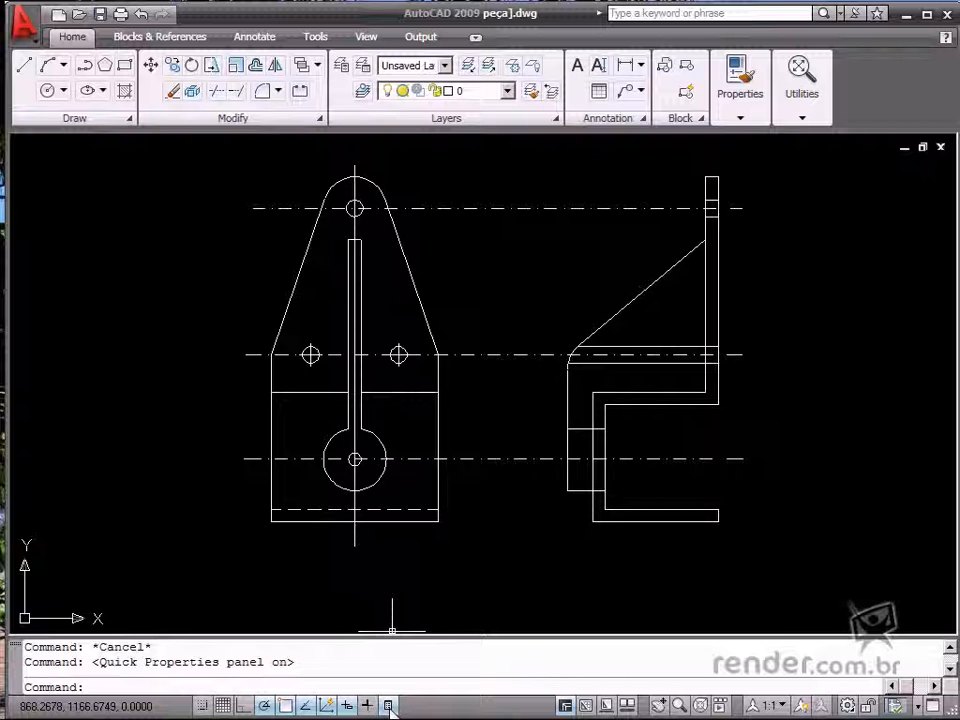
pyautogui.moveTo(360, 544)
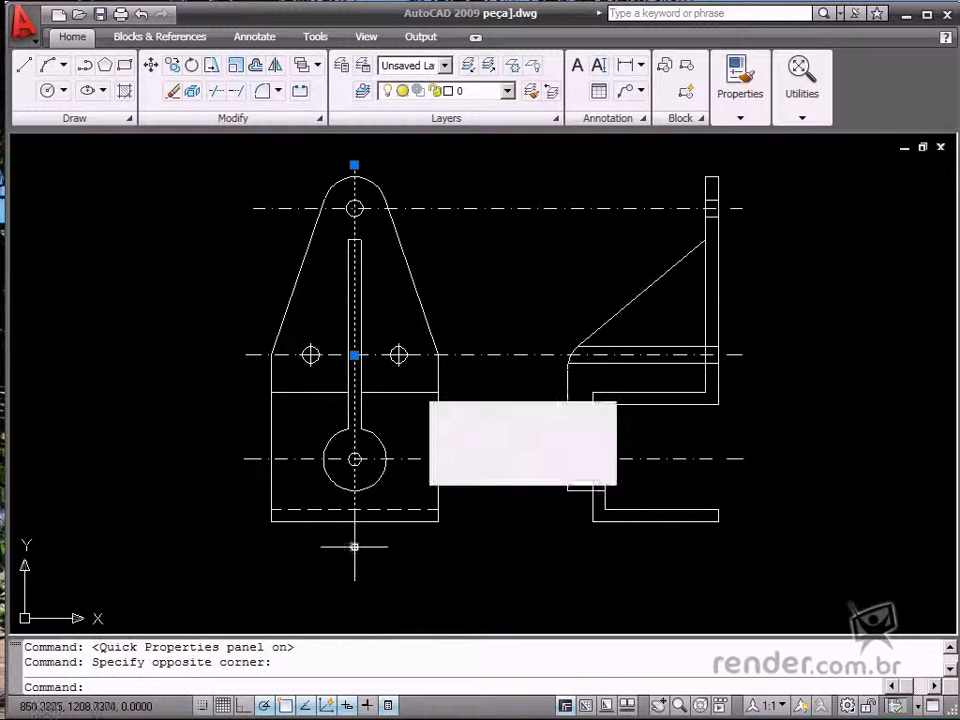
pyautogui.click(608, 456)
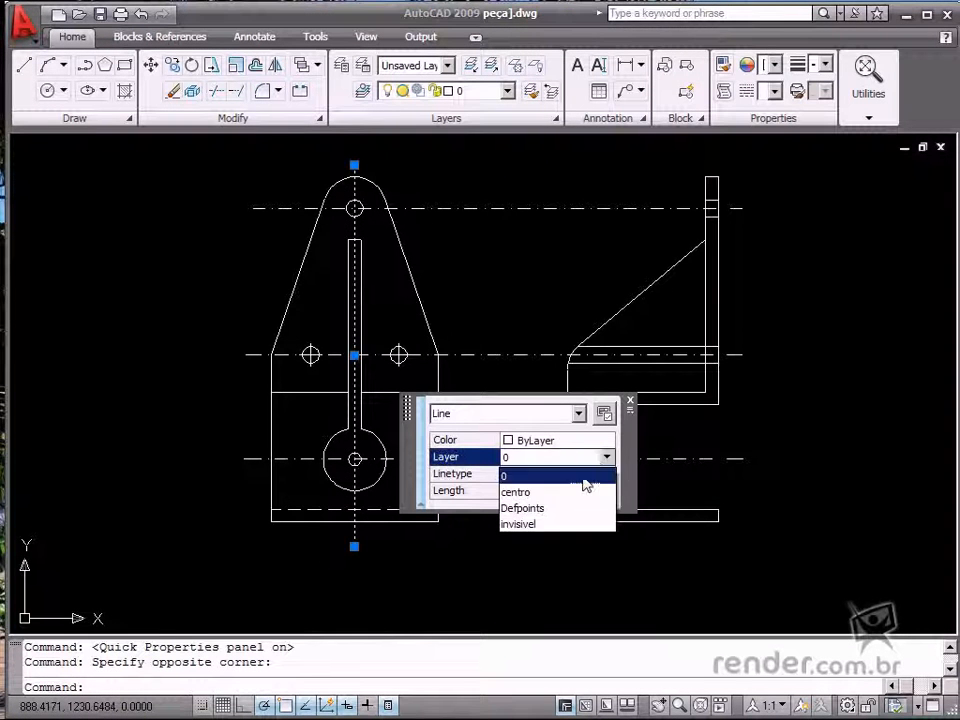
pyautogui.press('Escape')
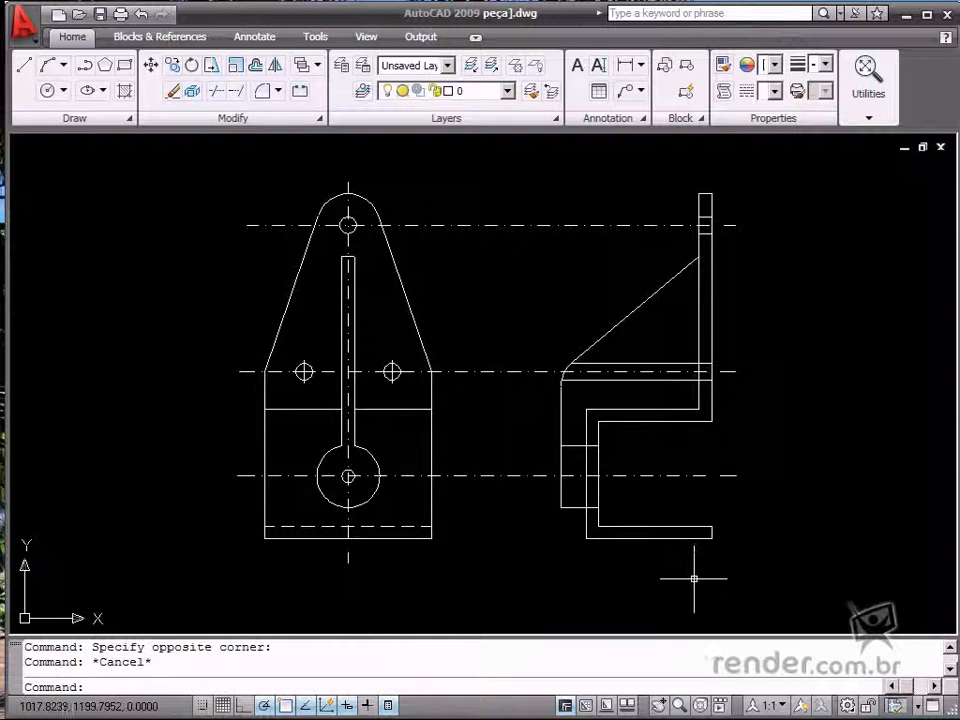
pyautogui.moveTo(698, 578)
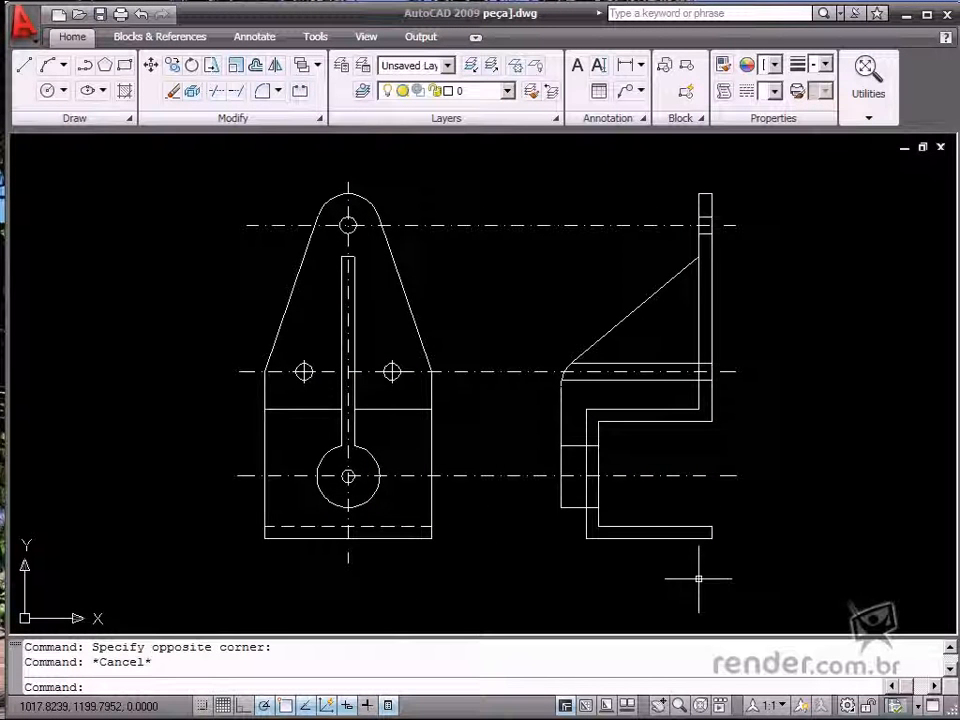